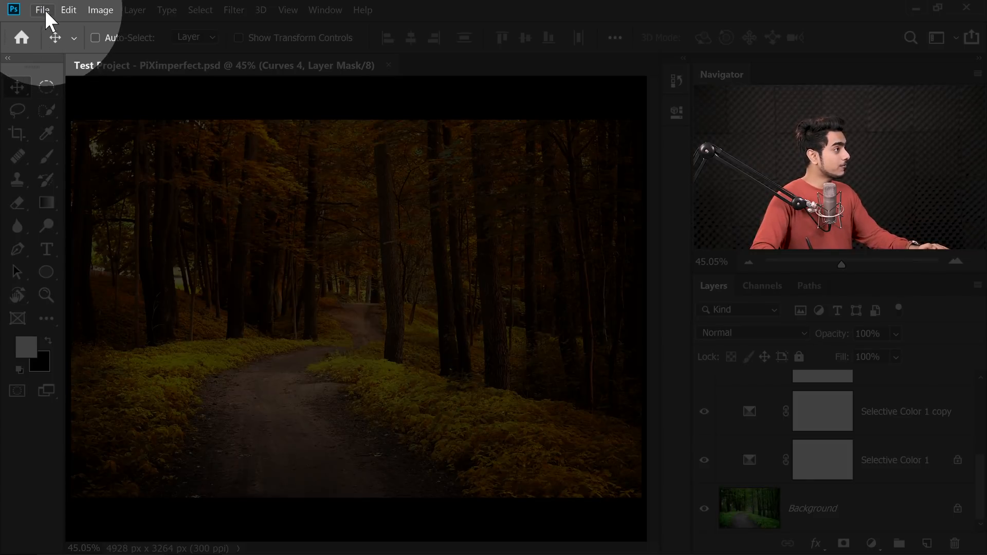
- After checking Open Recent, set File Handling's Recent File List Contains to 100
click(42, 11)
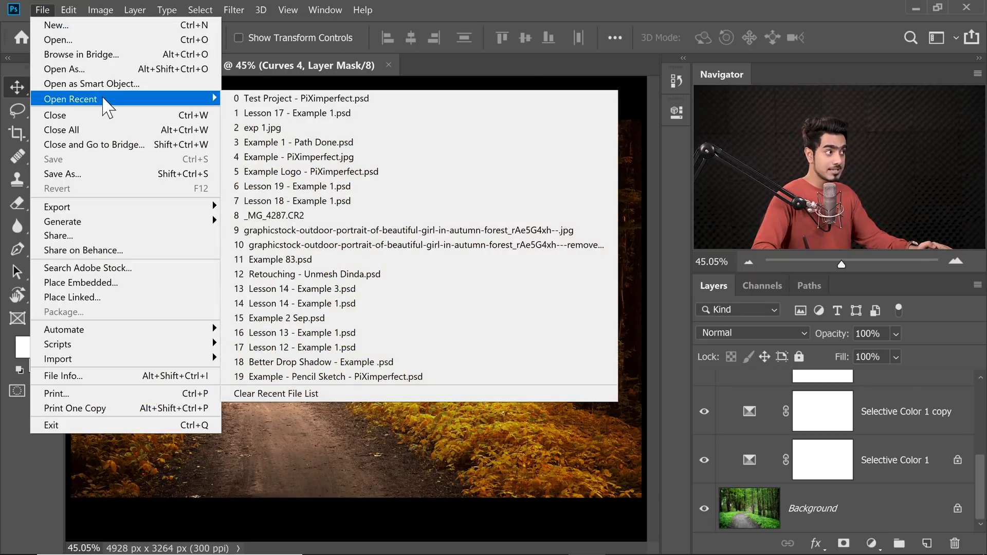
mouse_move(419, 245)
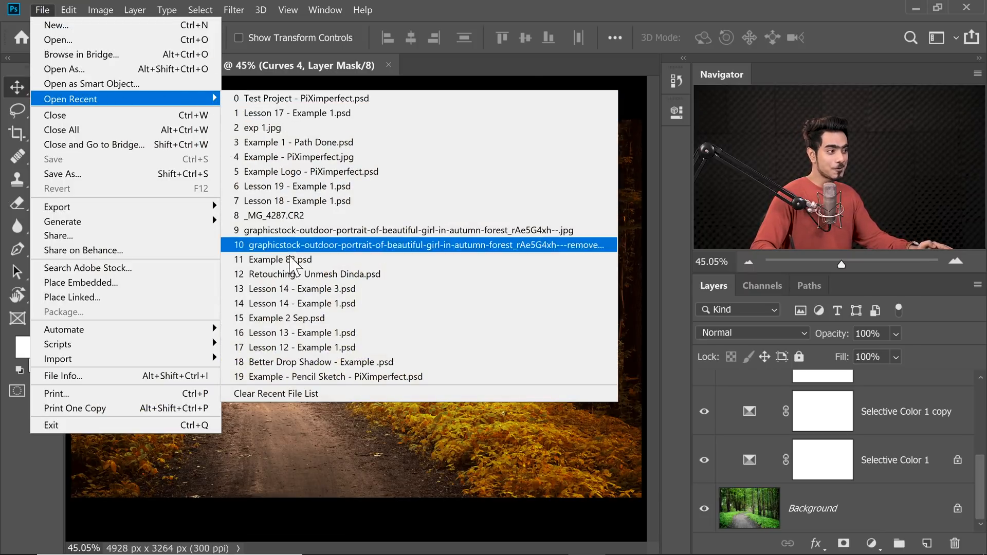
mouse_move(289, 362)
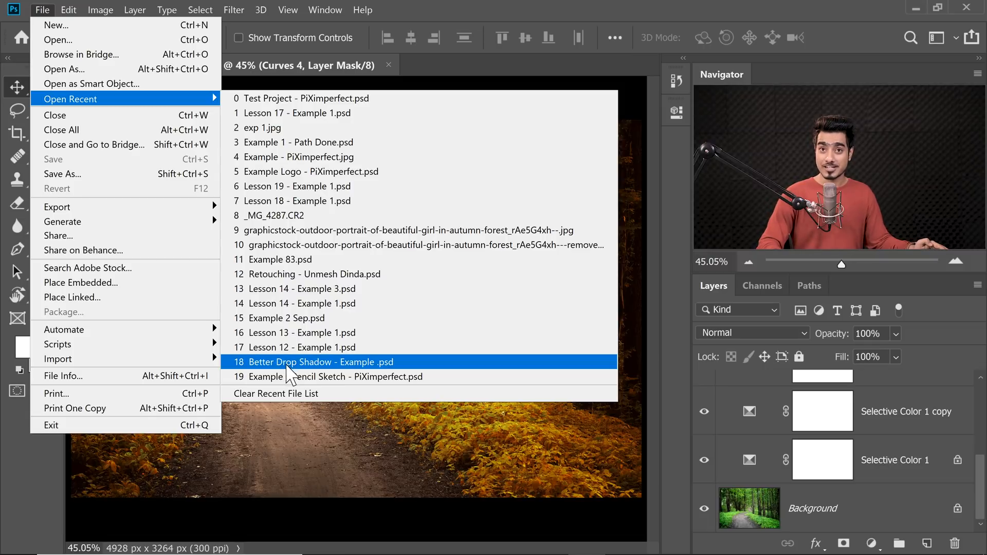
click(68, 10)
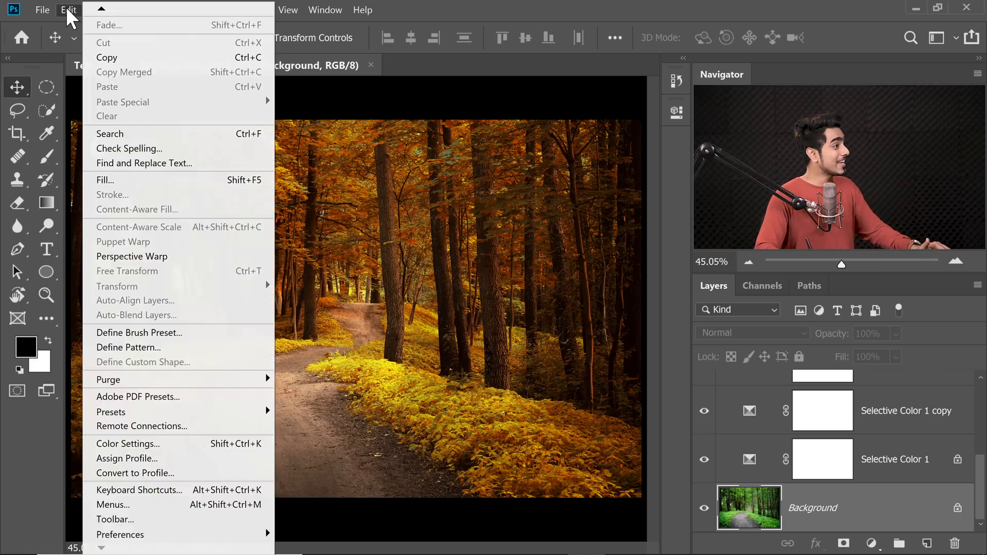
mouse_move(120, 535)
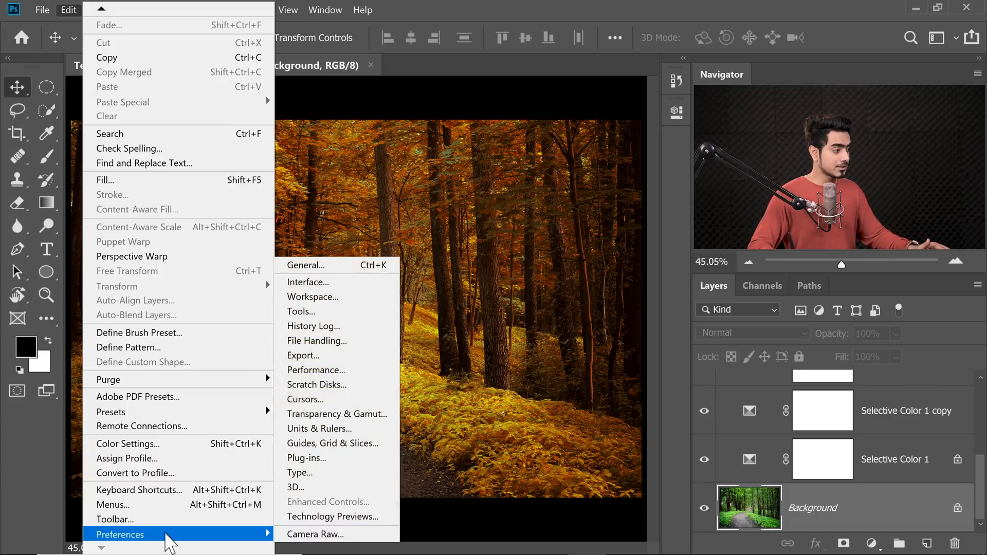
mouse_move(327, 370)
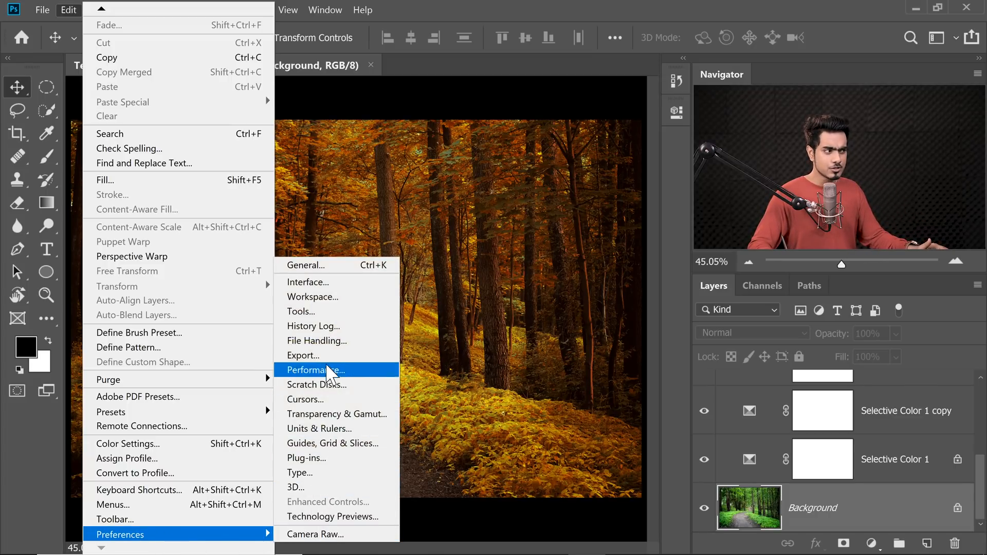
click(317, 340)
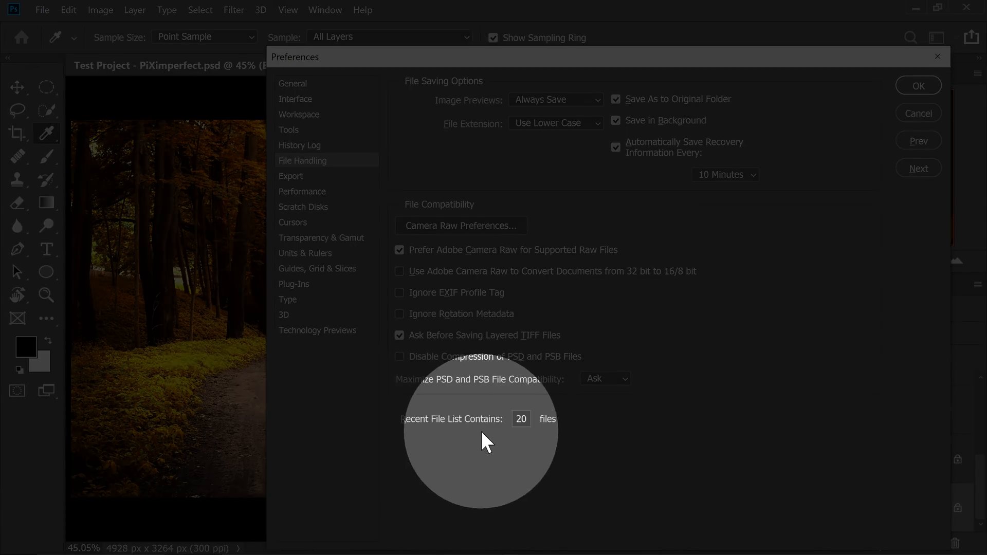
triple_click(521, 418)
text(00)
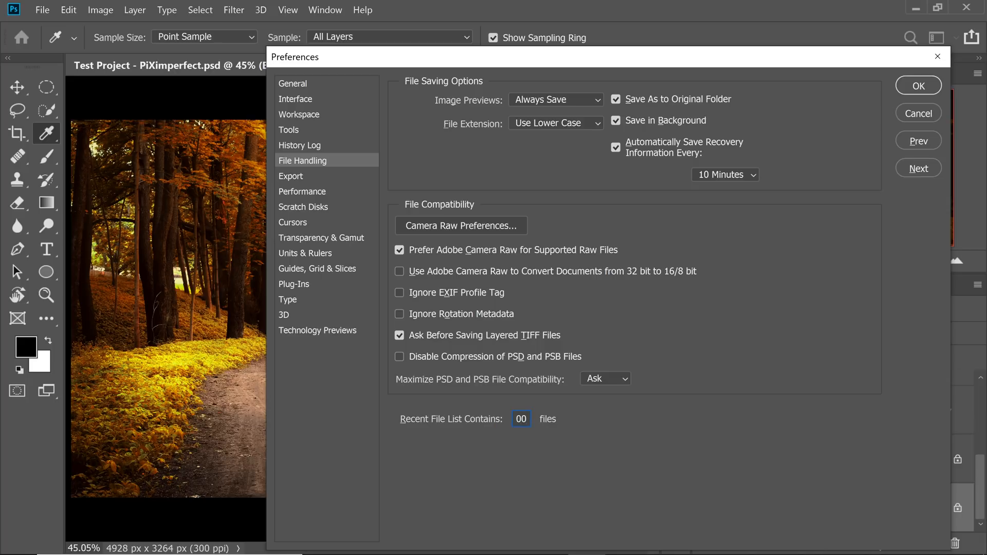
click(917, 85)
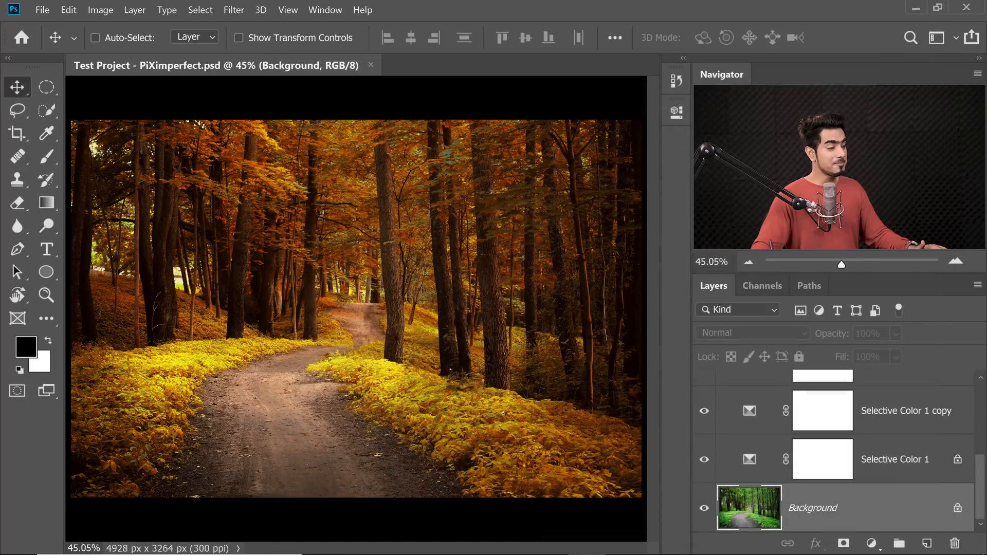
click(42, 10)
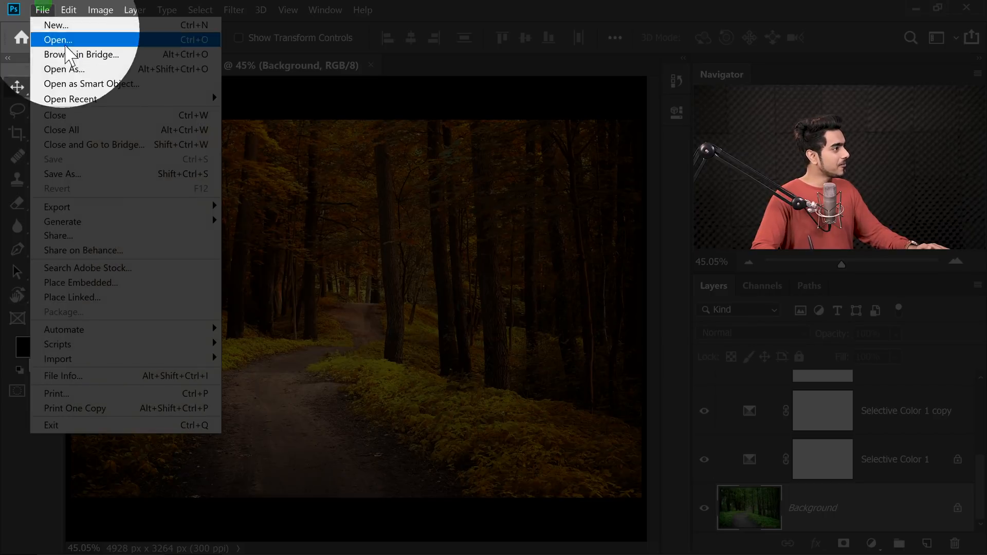
click(71, 99)
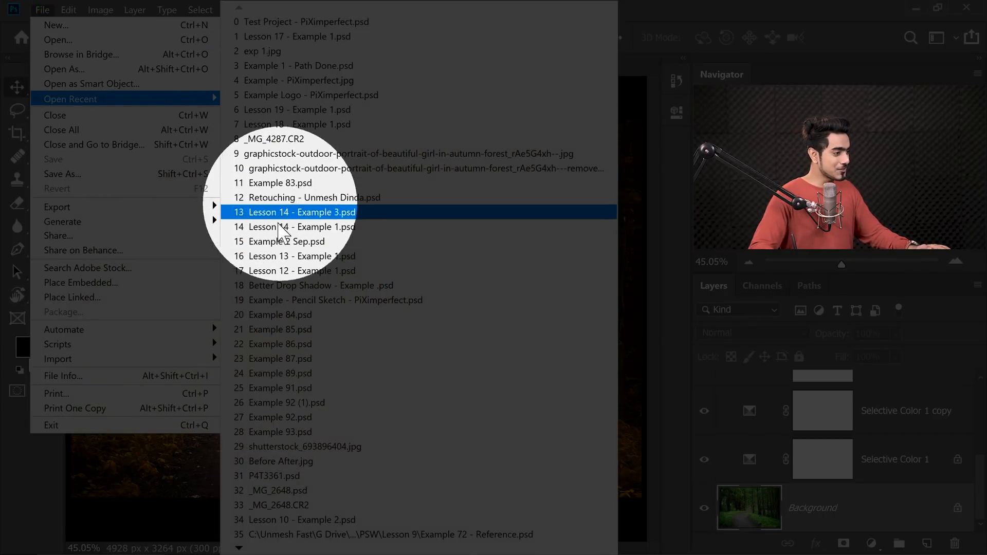
scroll(down, 3)
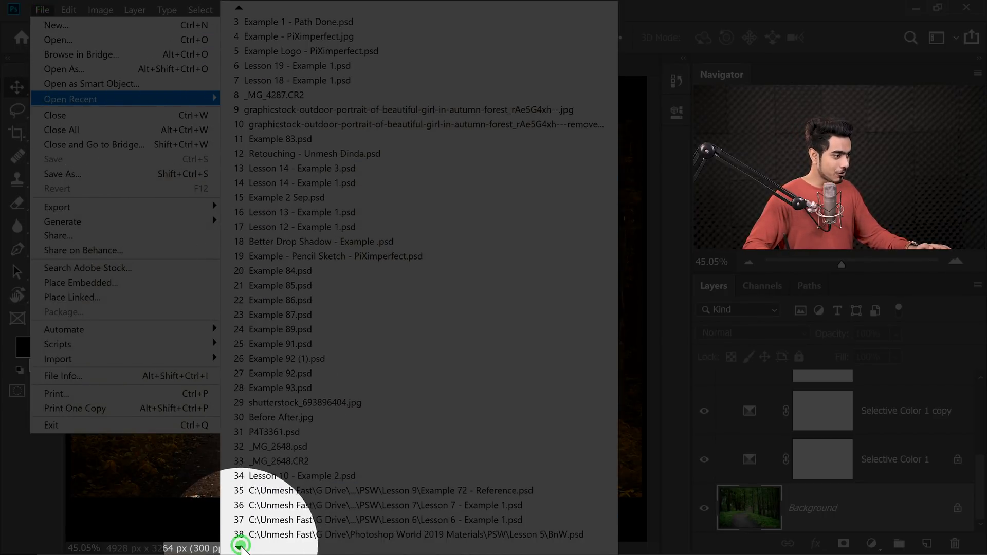
scroll(down, 3)
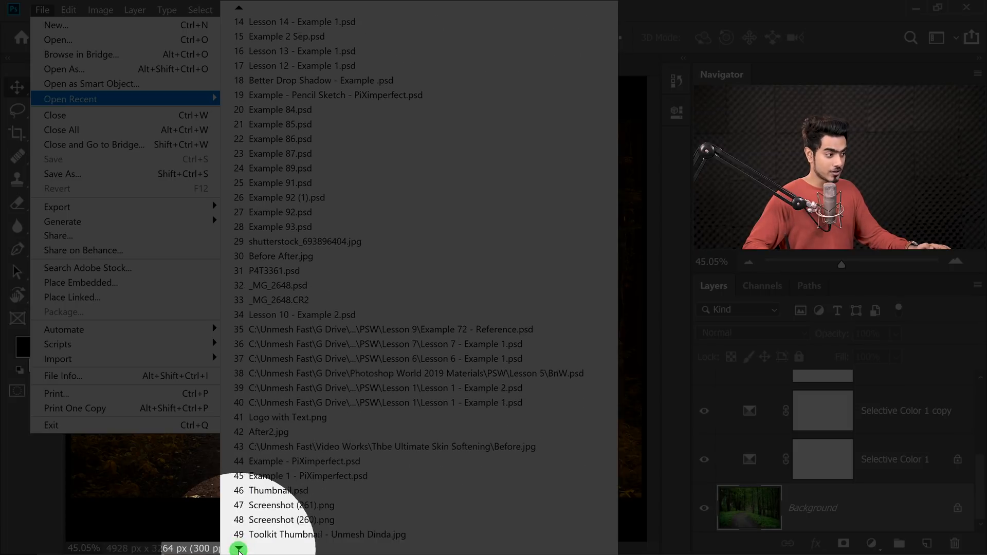
scroll(down, 3)
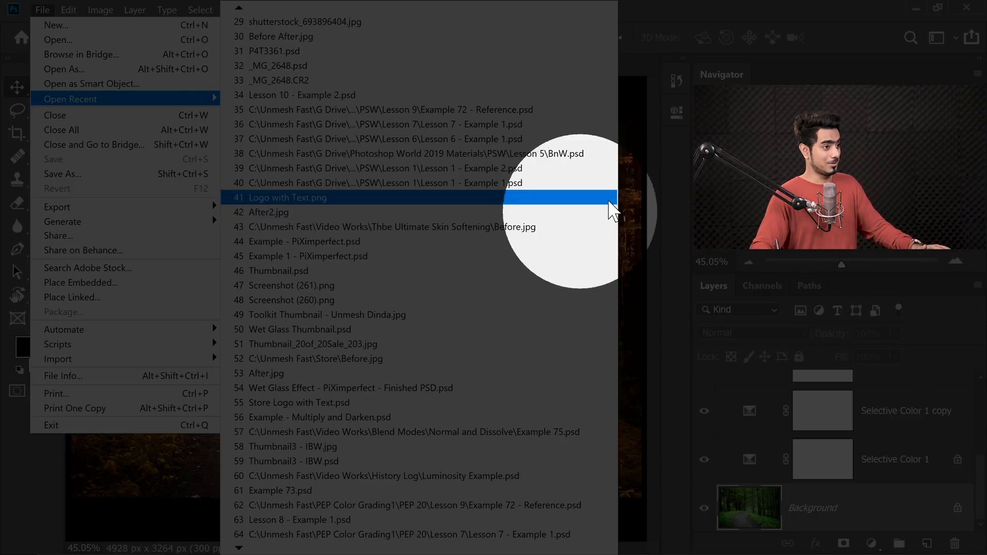
click(286, 197)
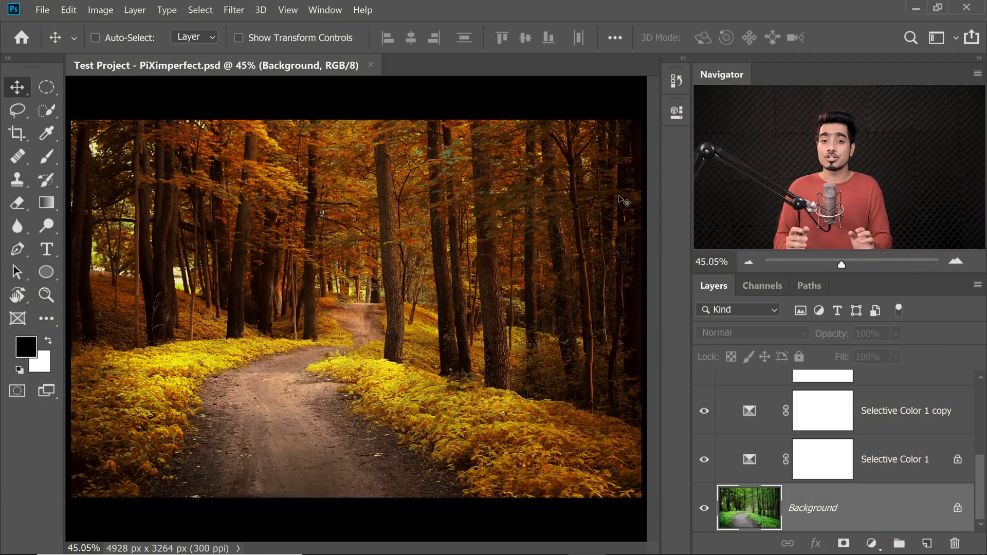
mouse_move(371, 85)
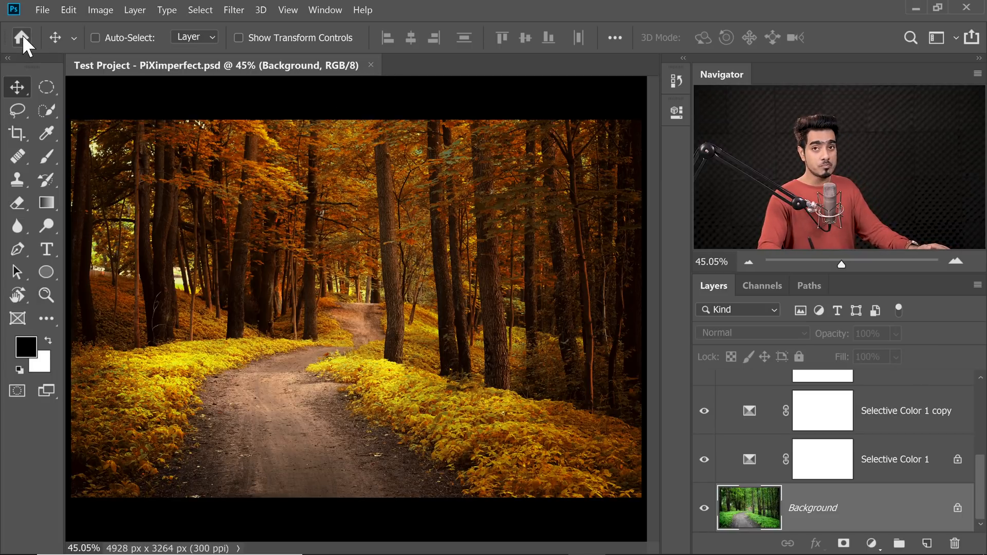
- Switch to the Home screen and scroll through the Recent thumbnail grid
click(21, 37)
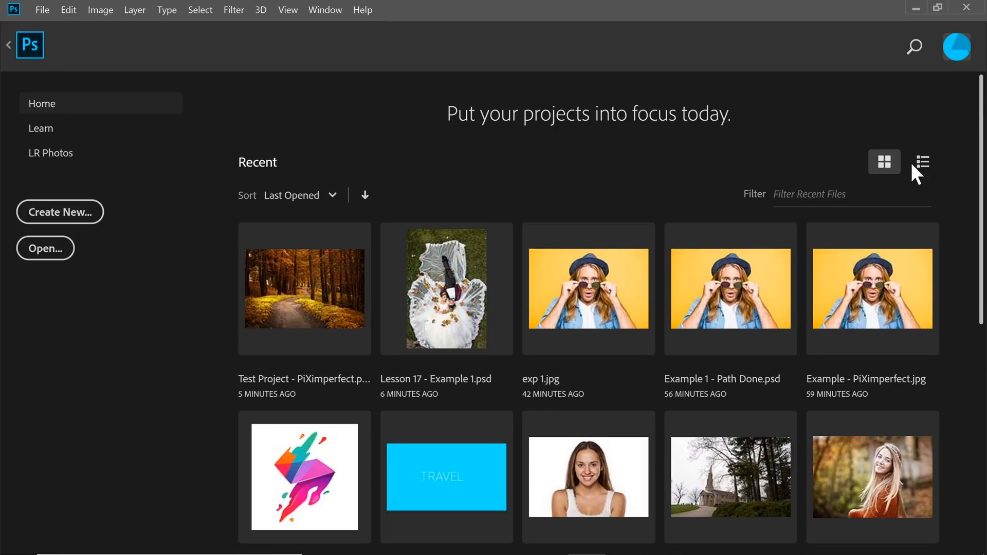
scroll(down, 3)
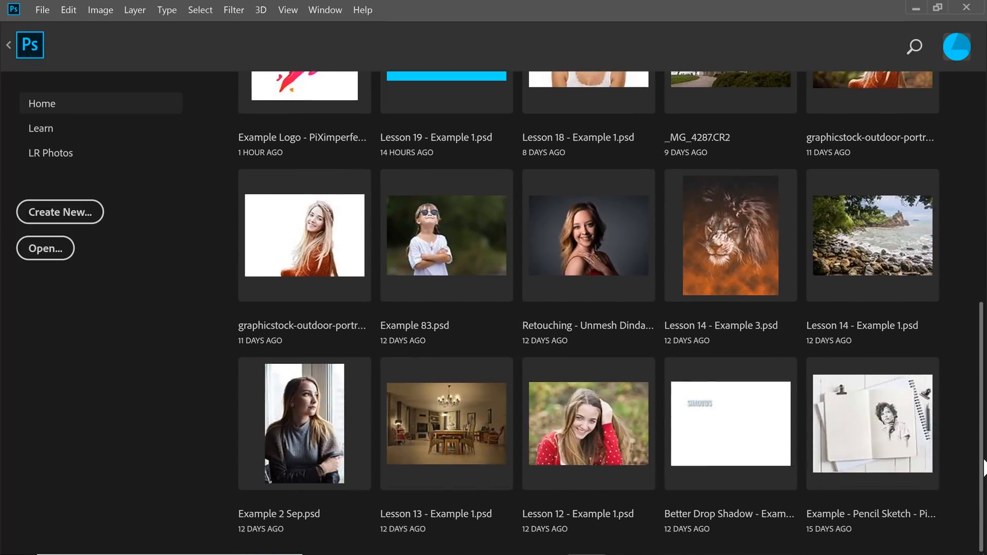
scroll(up, 3)
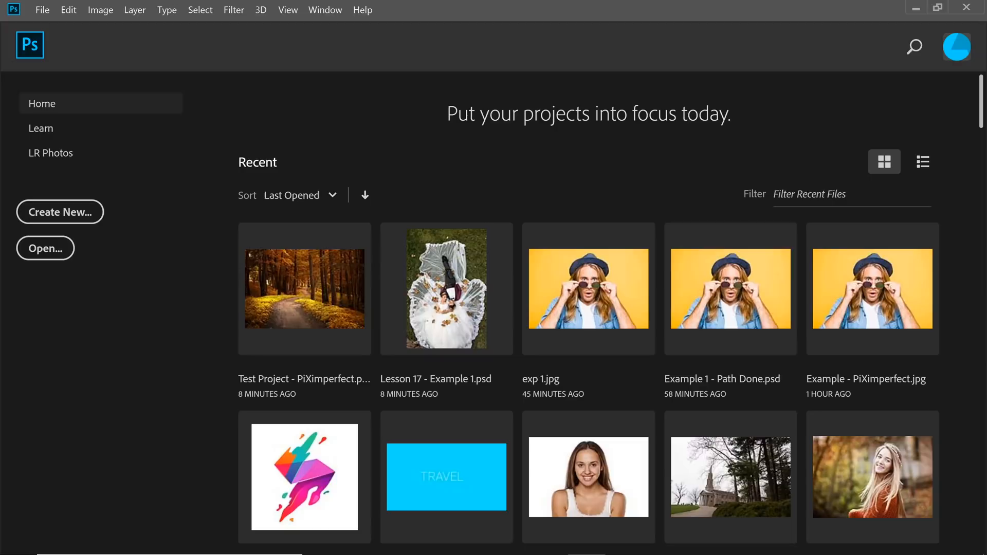
mouse_move(981, 113)
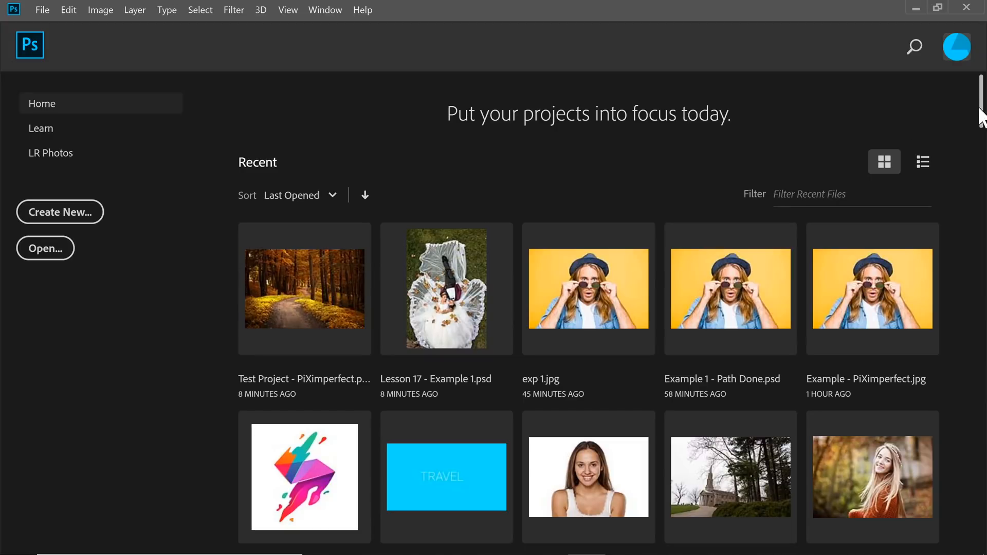
scroll(down, 3)
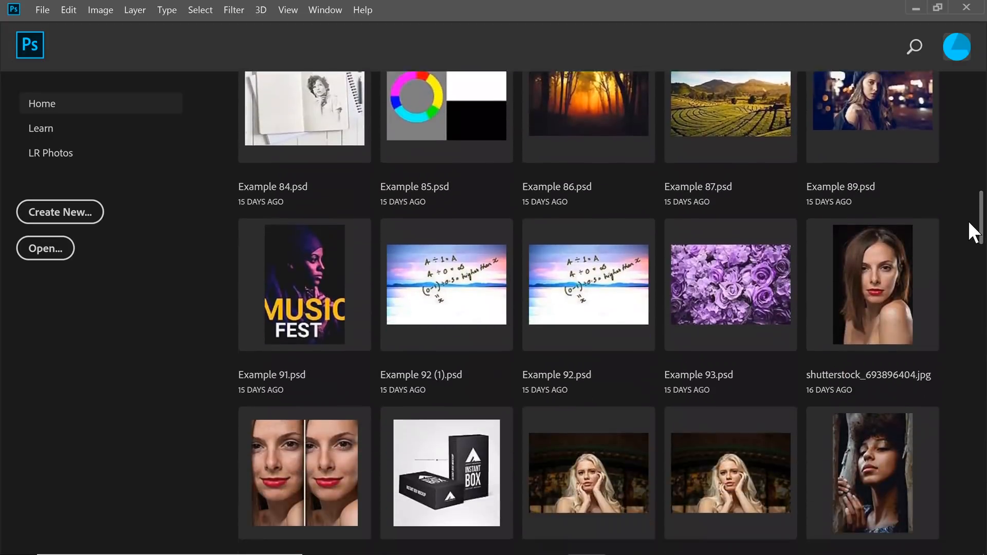
scroll(down, 3)
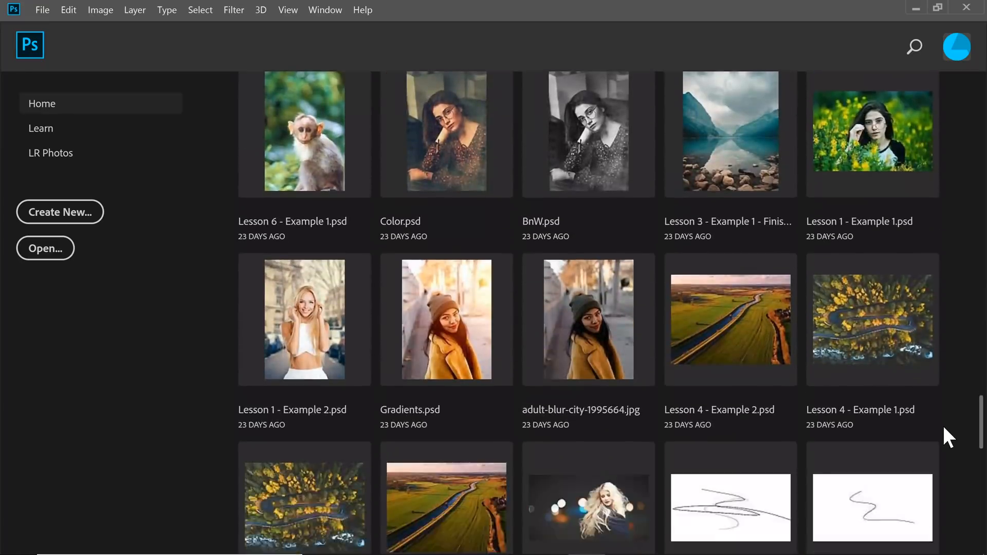
scroll(down, 3)
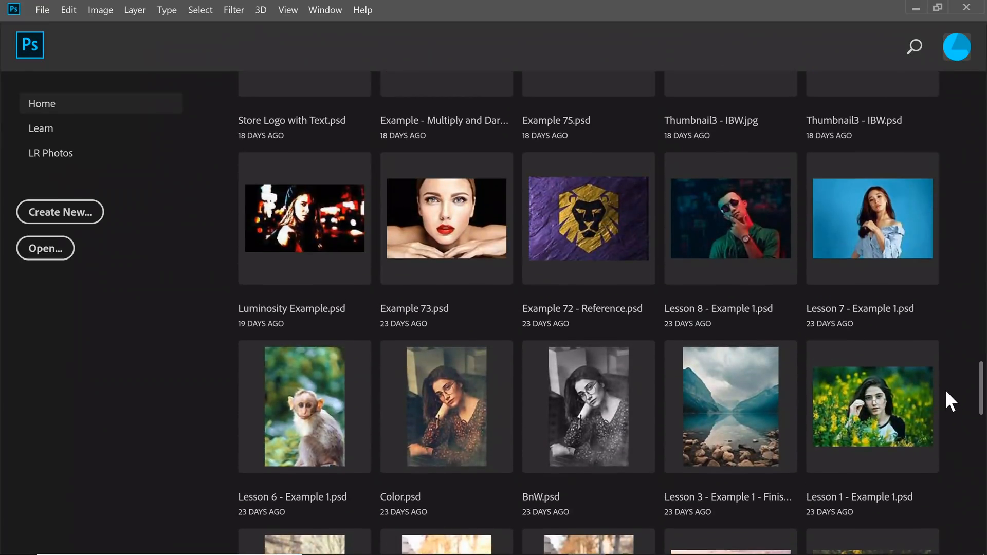
scroll(up, 3)
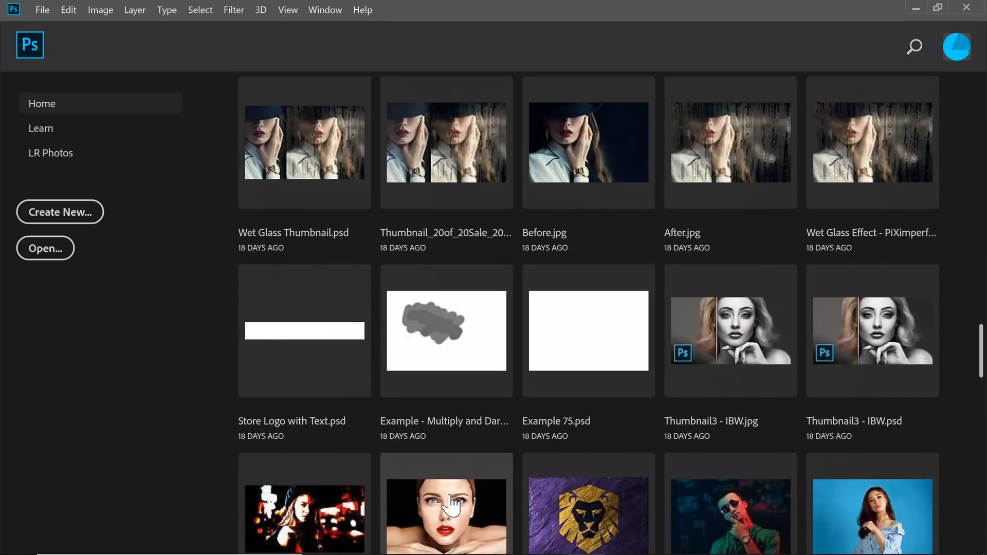
scroll(down, 3)
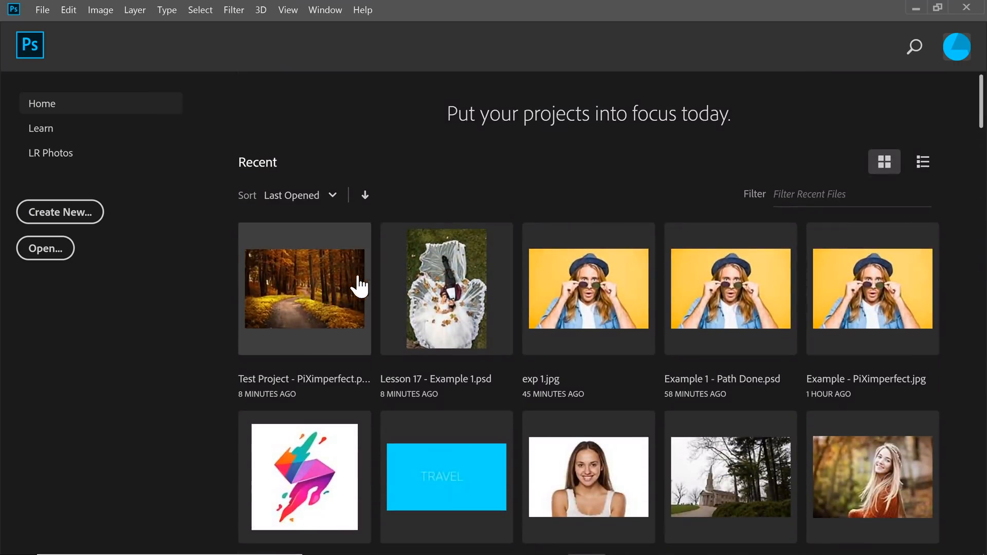
- Reopen Test Project, open Example 93.psd from the recent grid, and return Home
double_click(304, 289)
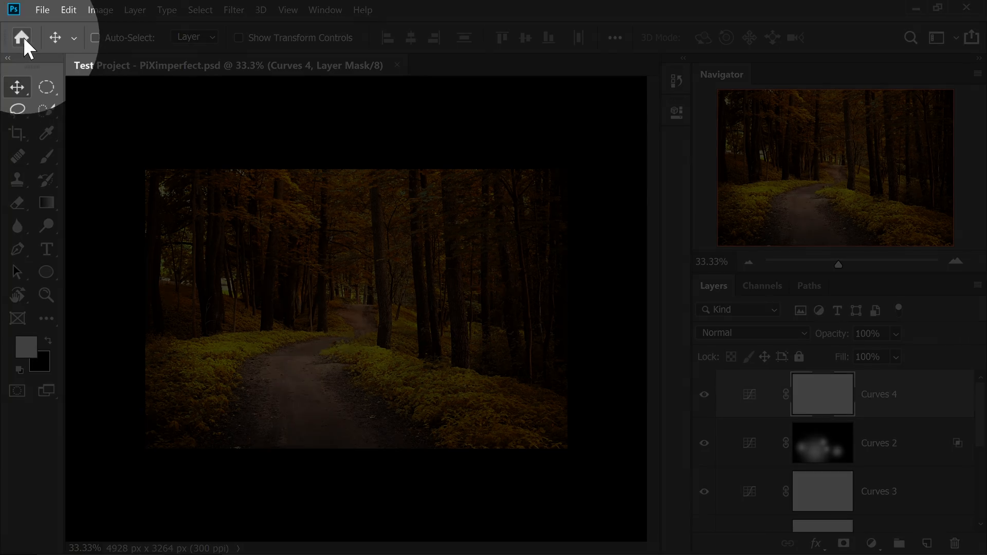
click(21, 37)
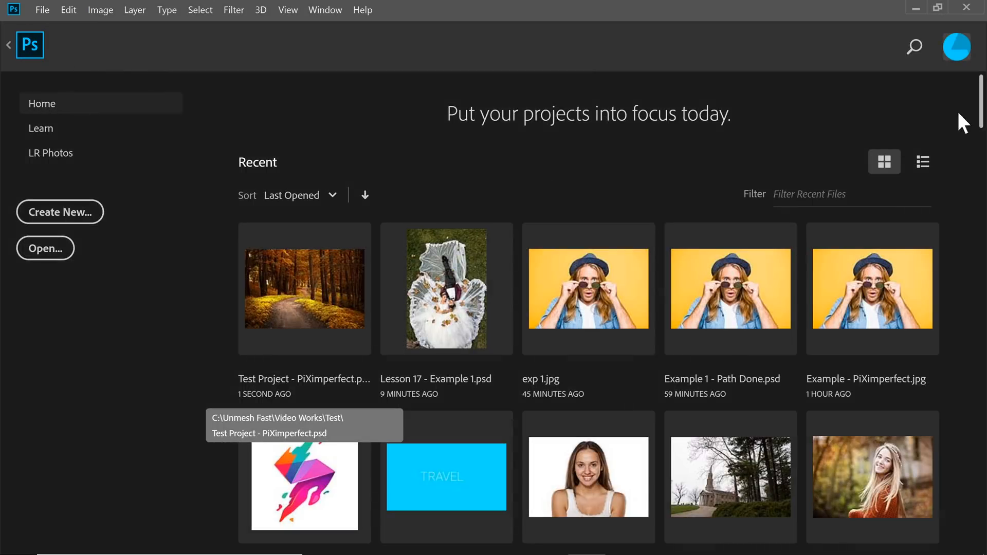
scroll(down, 3)
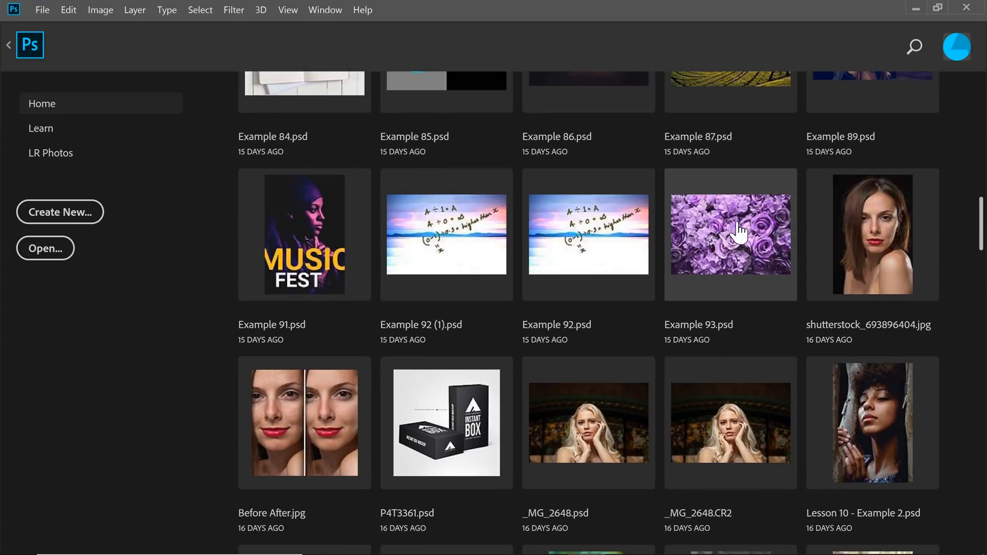
double_click(730, 234)
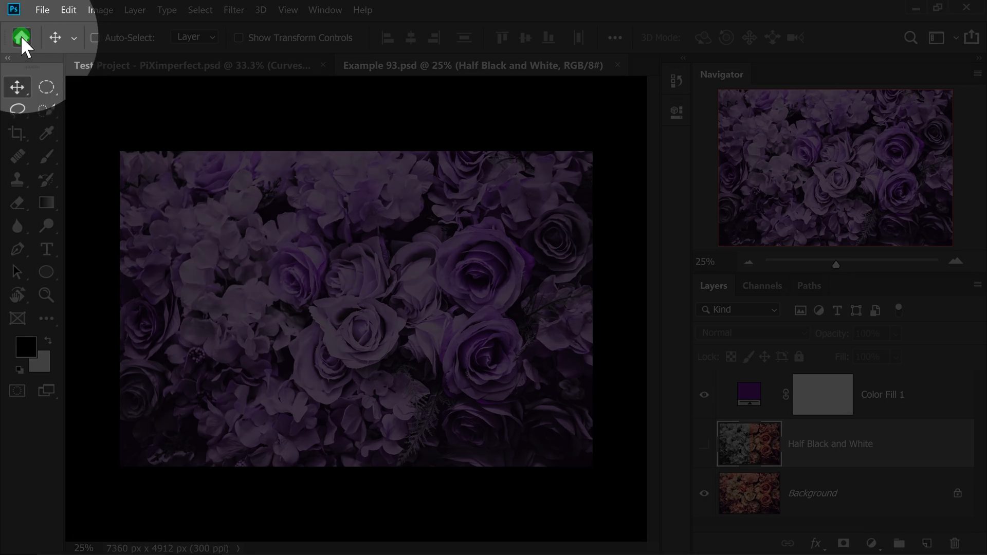
click(20, 37)
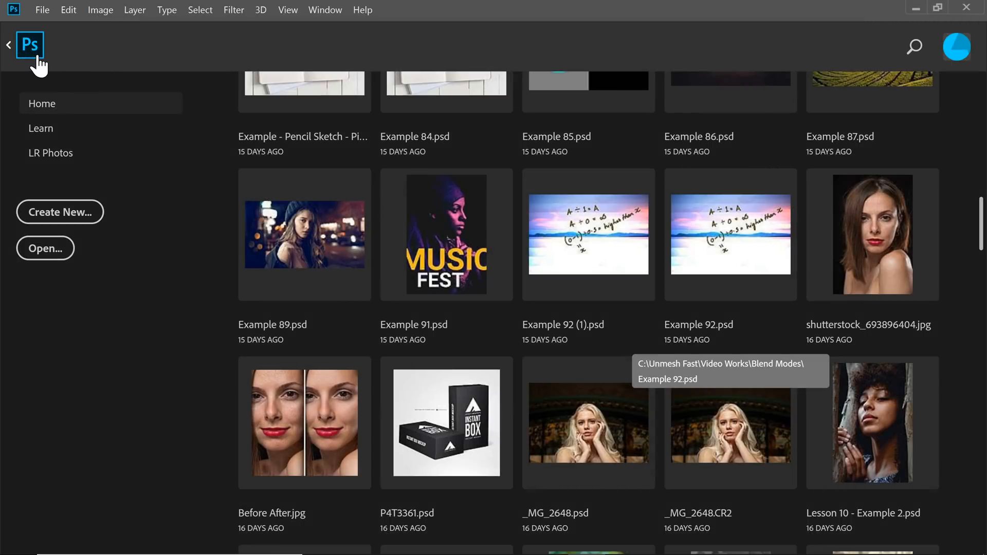